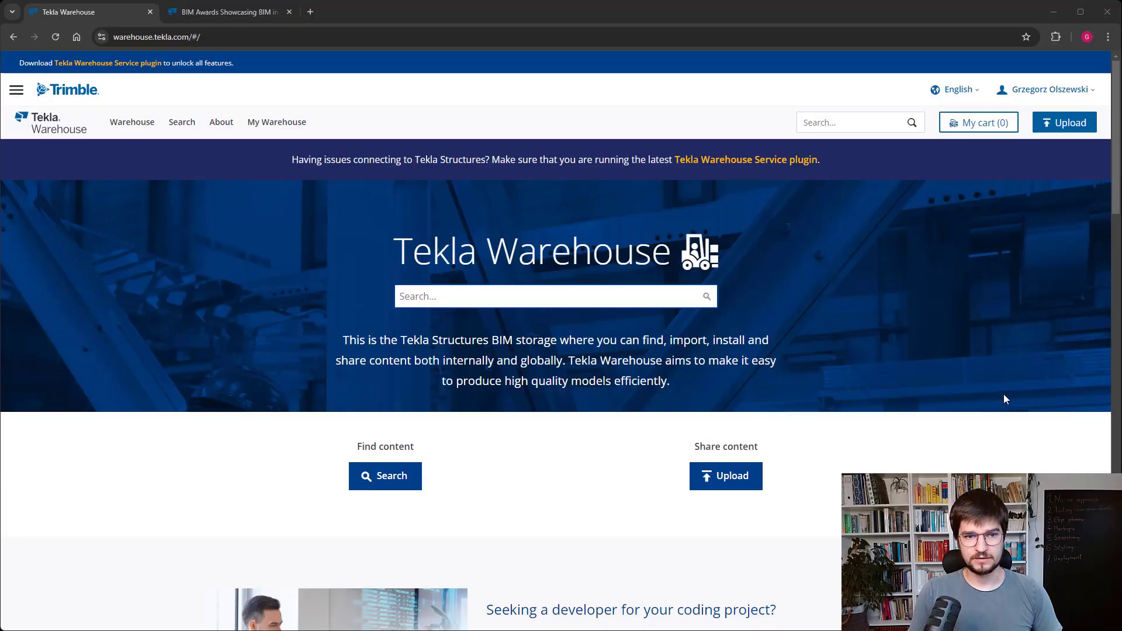
Step: Search Tekla Warehouse for 'power bi connector' and just download the Trimble Connect Power BI Connector
text(p)
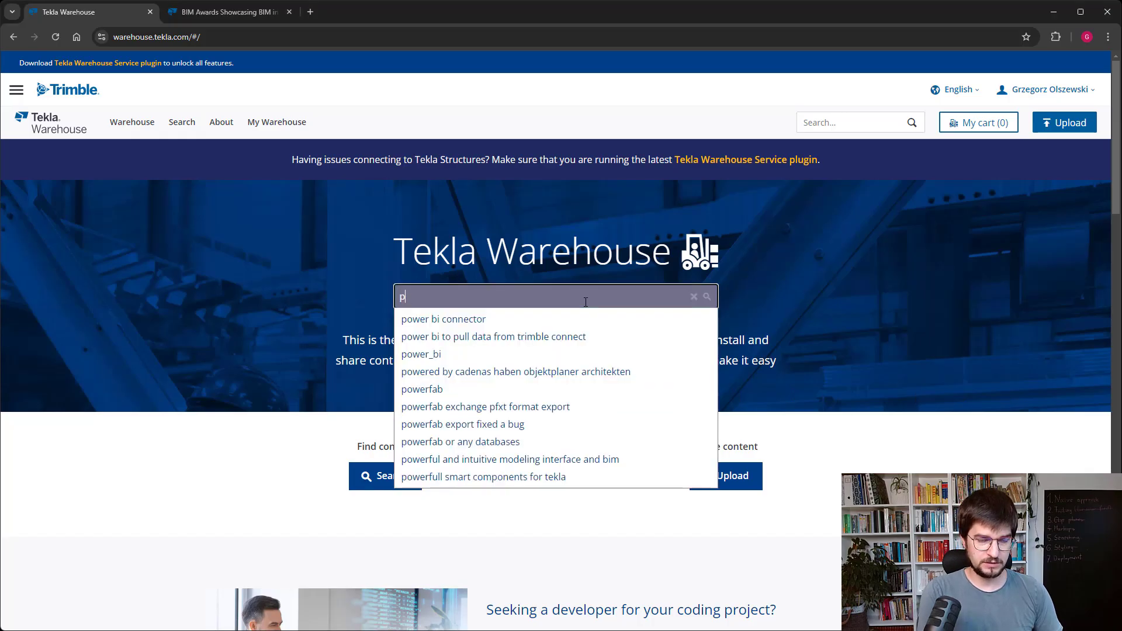
click(443, 318)
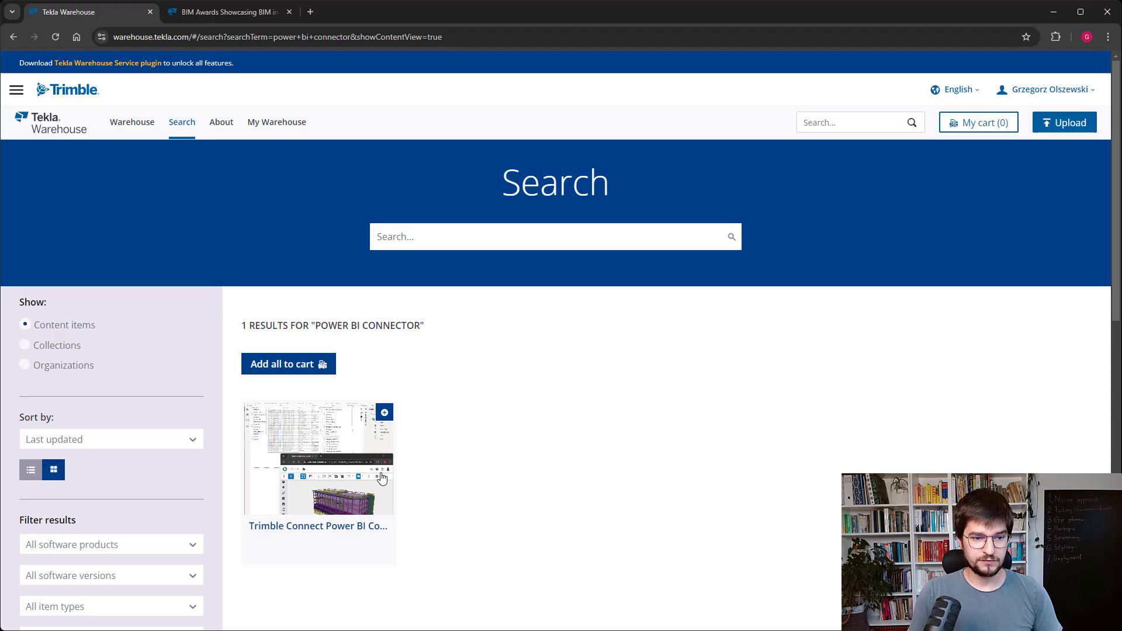
click(318, 526)
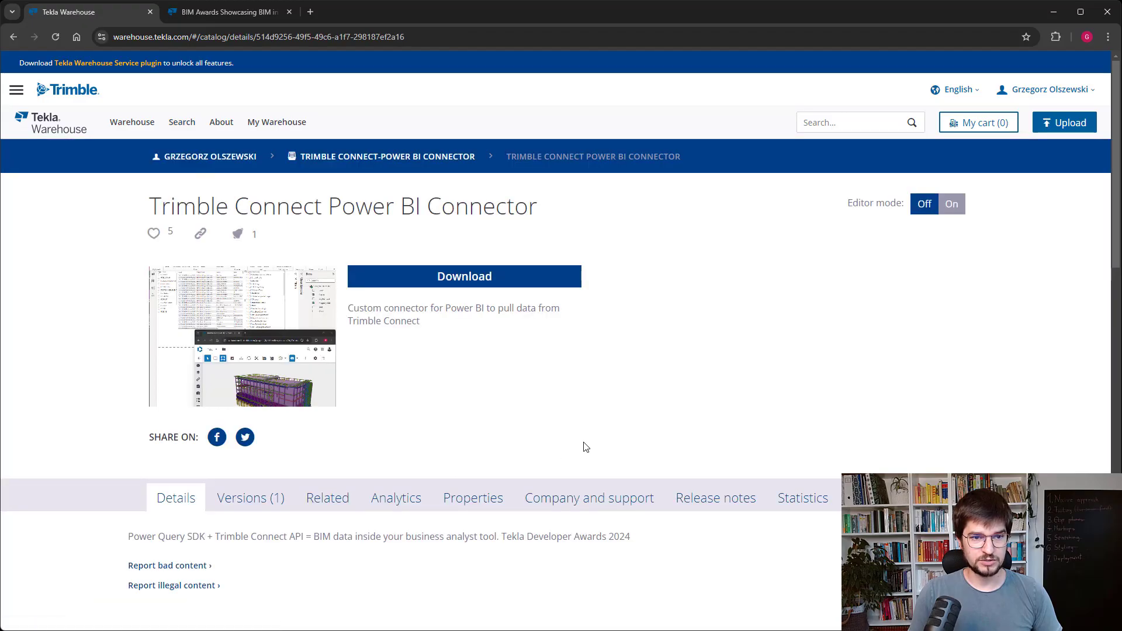
mouse_move(464, 276)
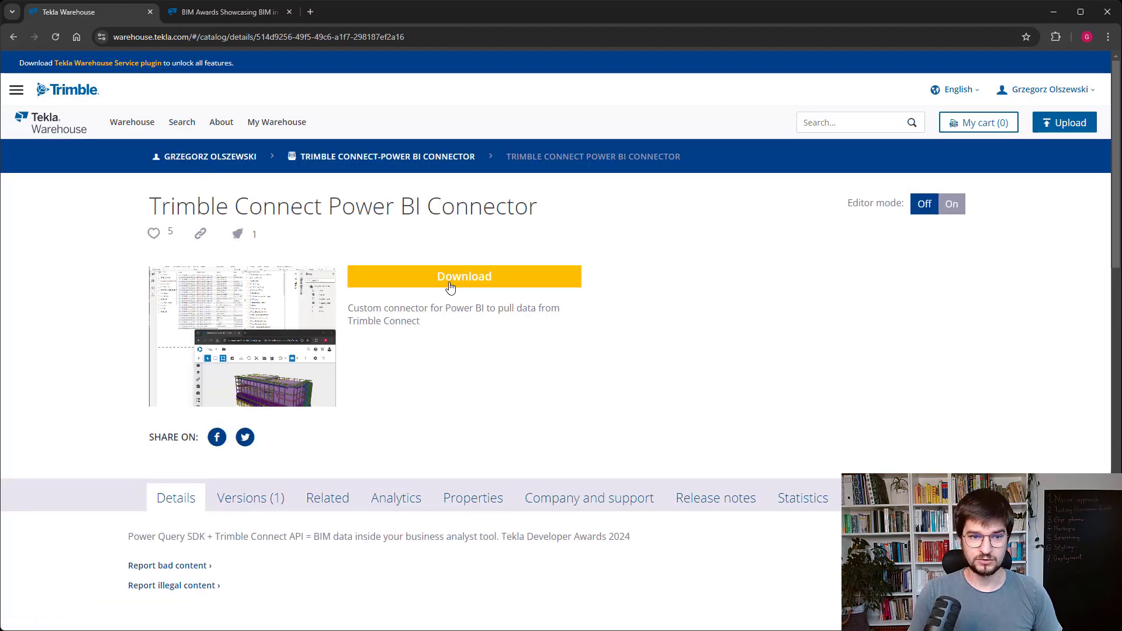
click(463, 276)
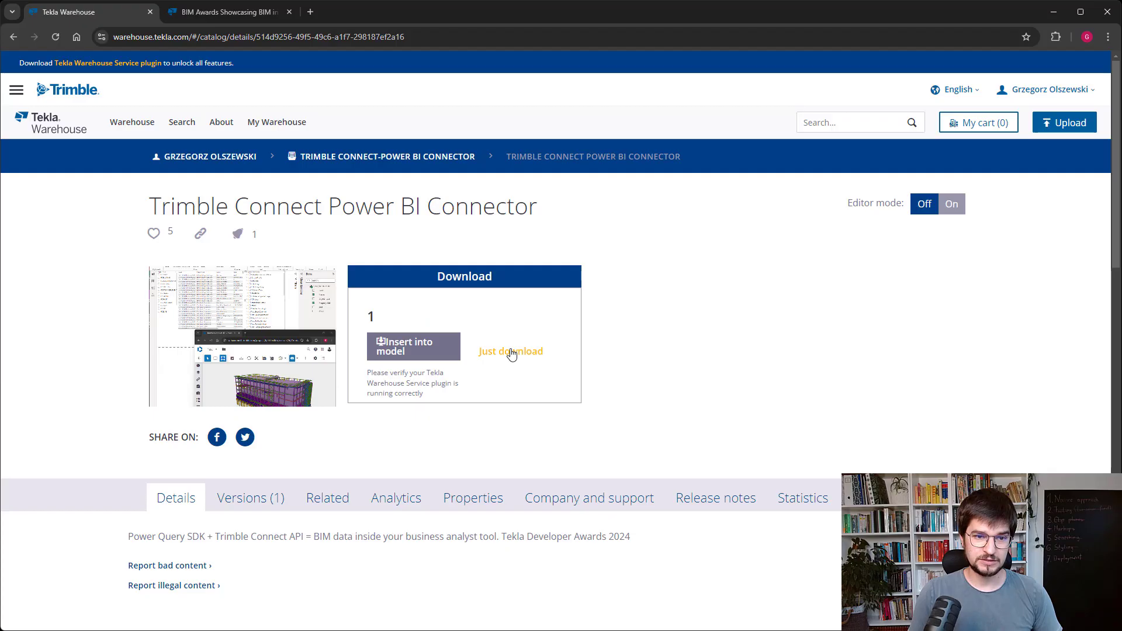
click(511, 351)
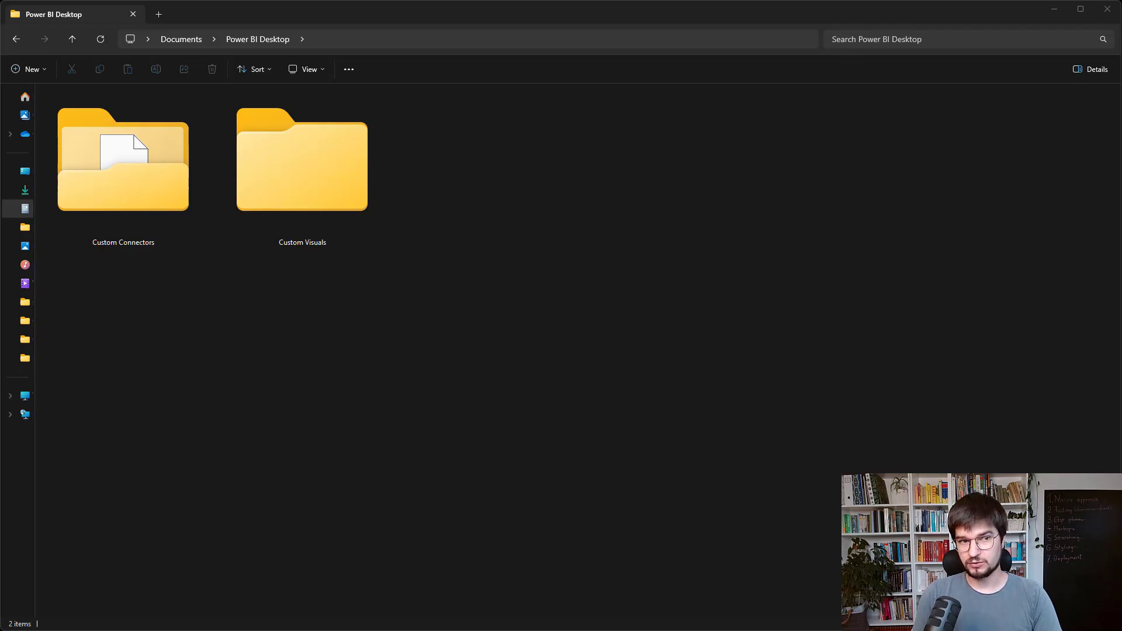
mouse_move(391, 233)
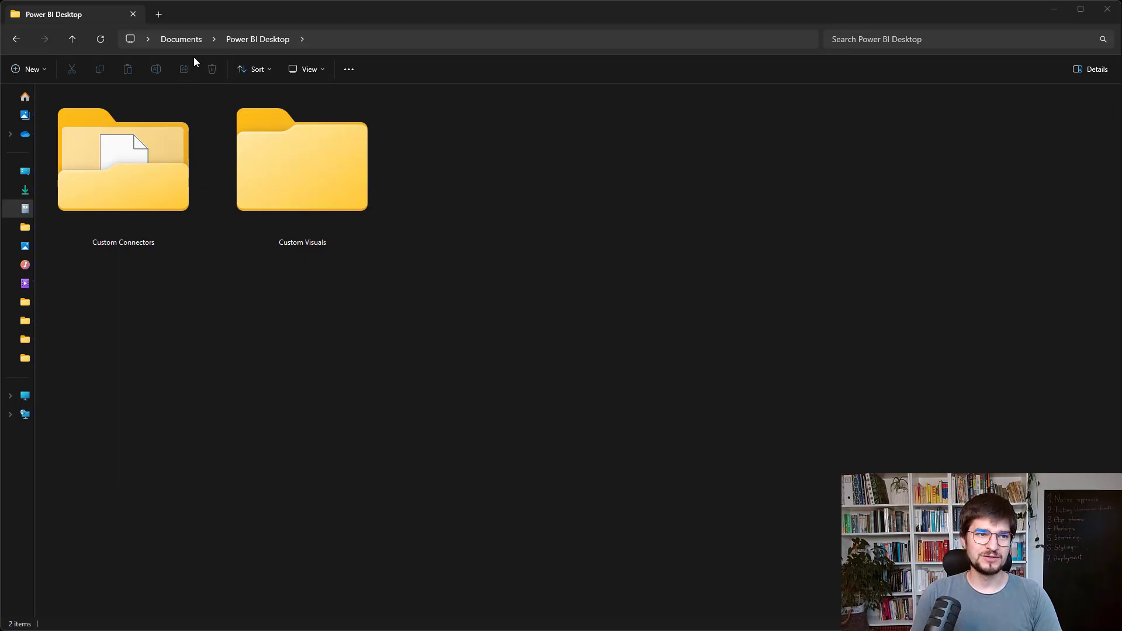
mouse_move(236, 88)
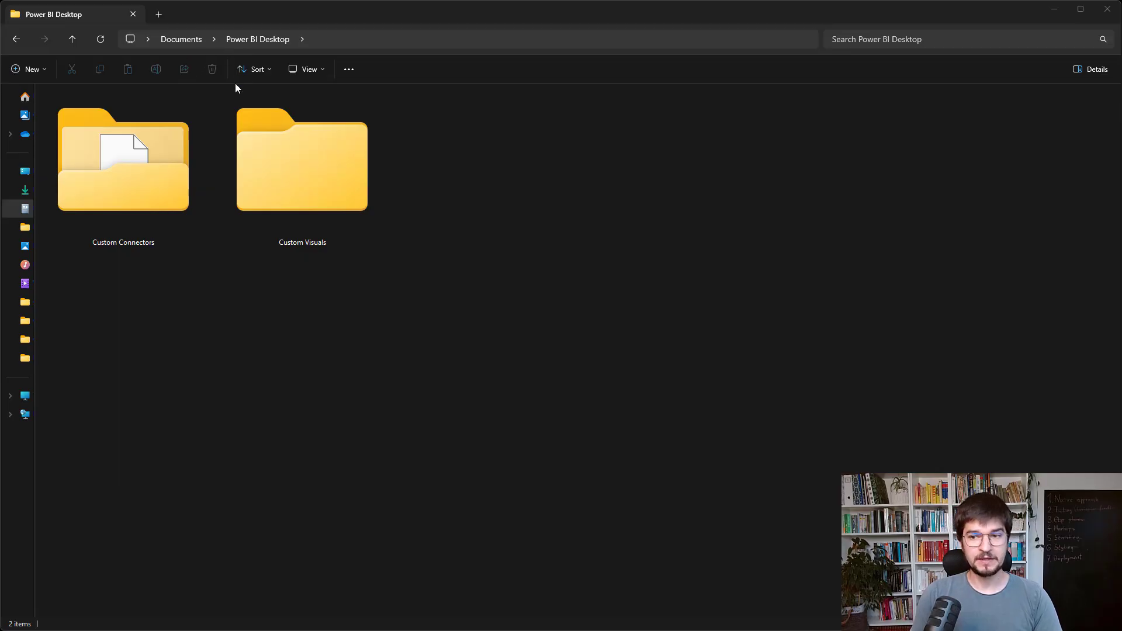
Step: Open the Custom Connectors folder to reveal TrimbleConnectConnector.mez
click(124, 160)
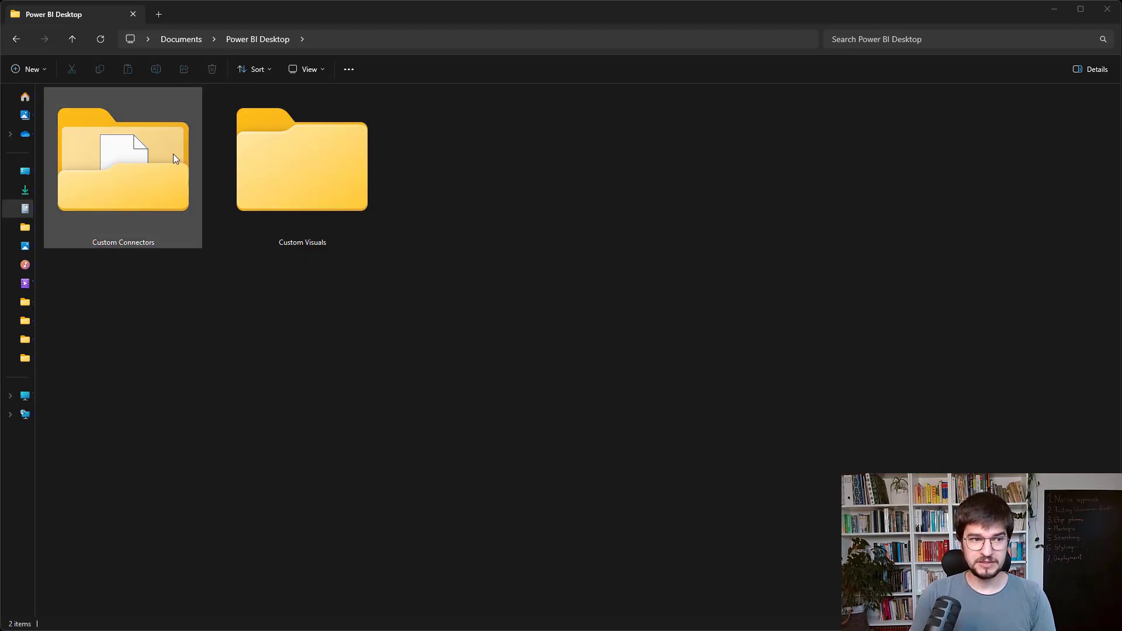
double_click(122, 159)
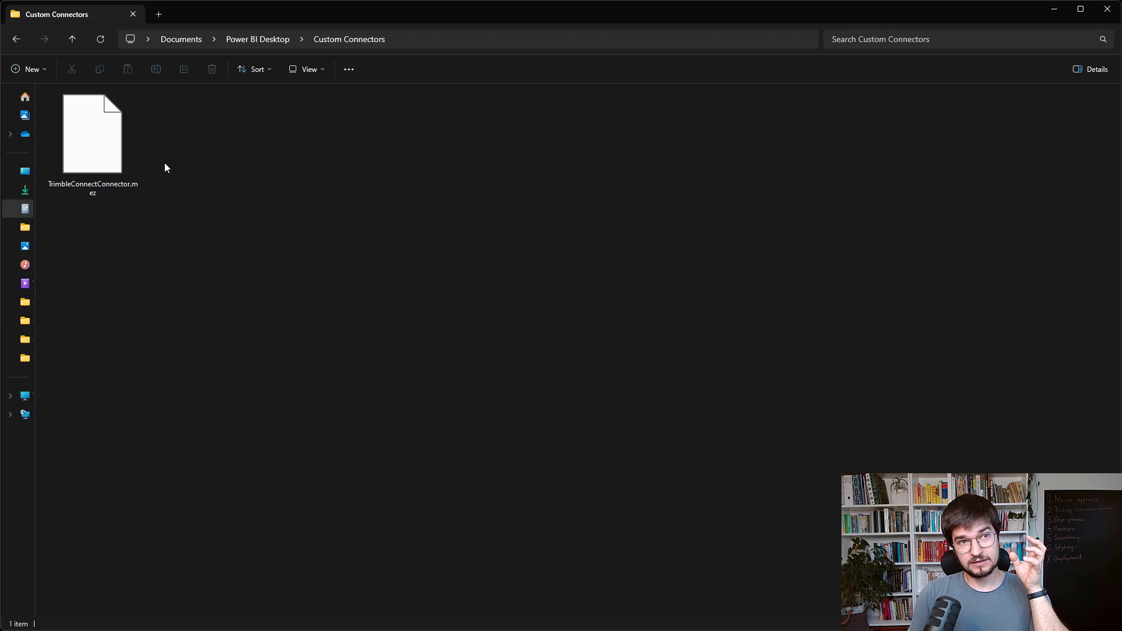
mouse_move(194, 220)
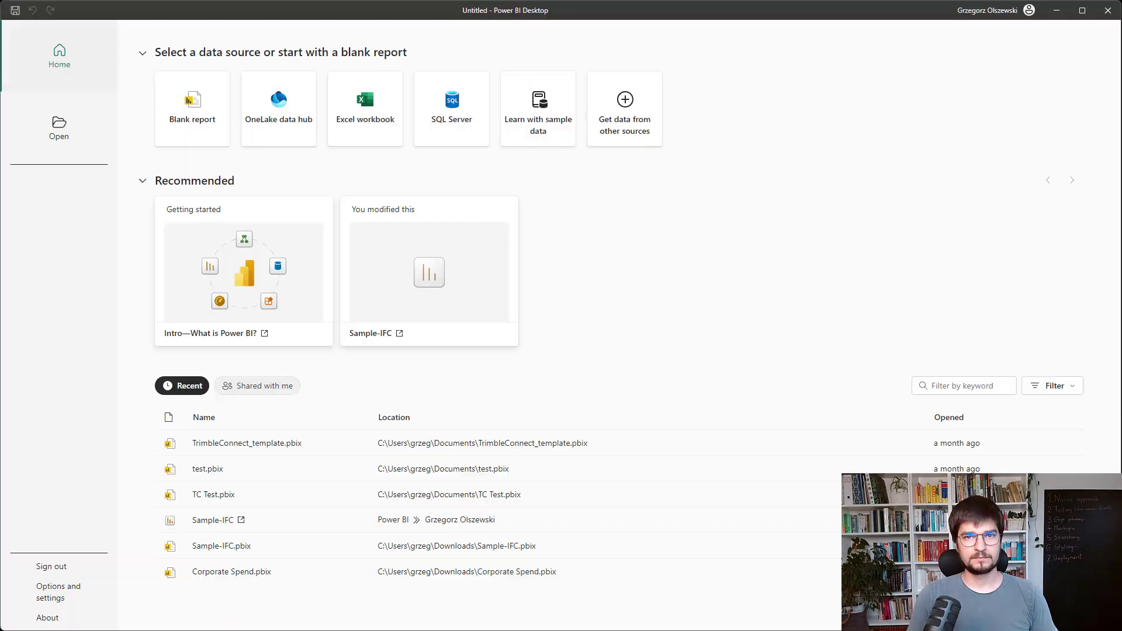
Step: In a blank report's Security options, allow any data extension to load, accepting the restart notice
click(393, 417)
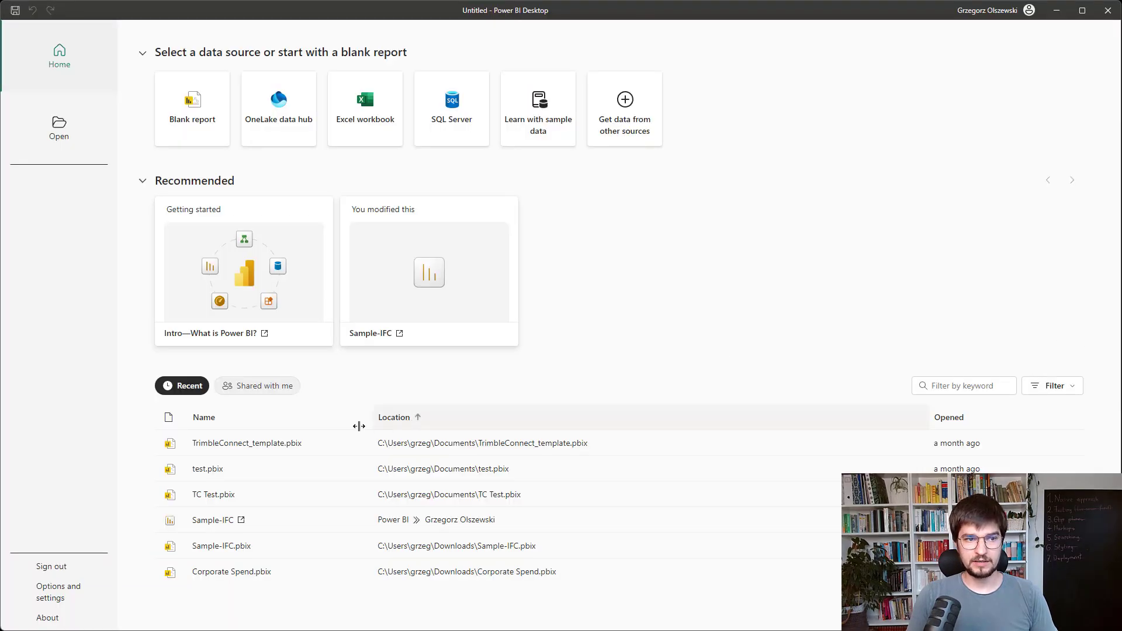
click(58, 592)
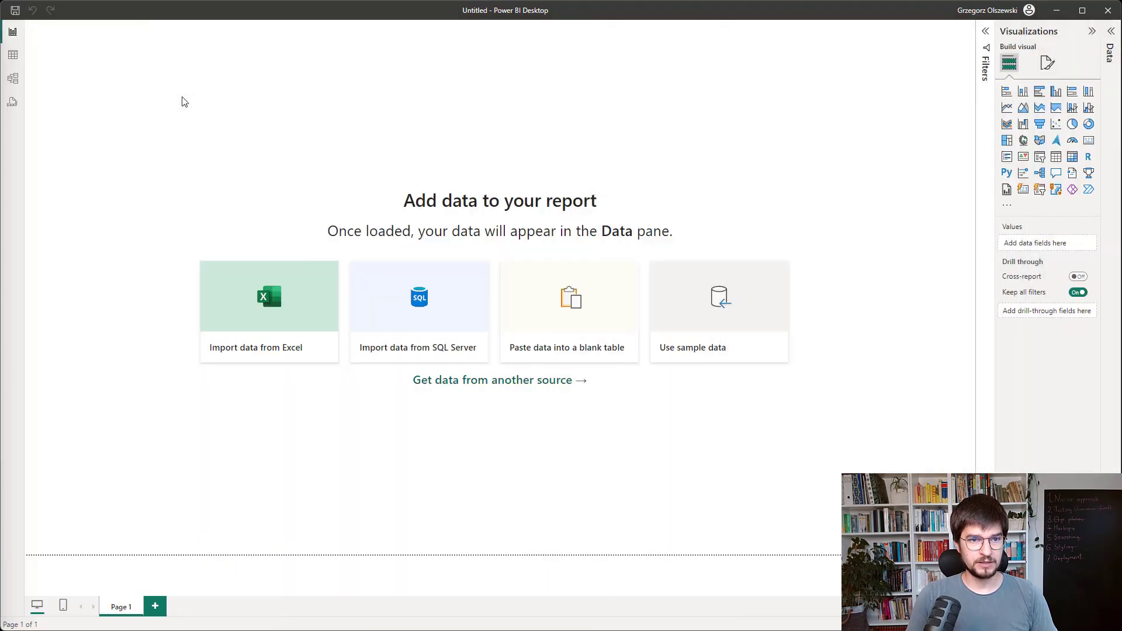
click(59, 29)
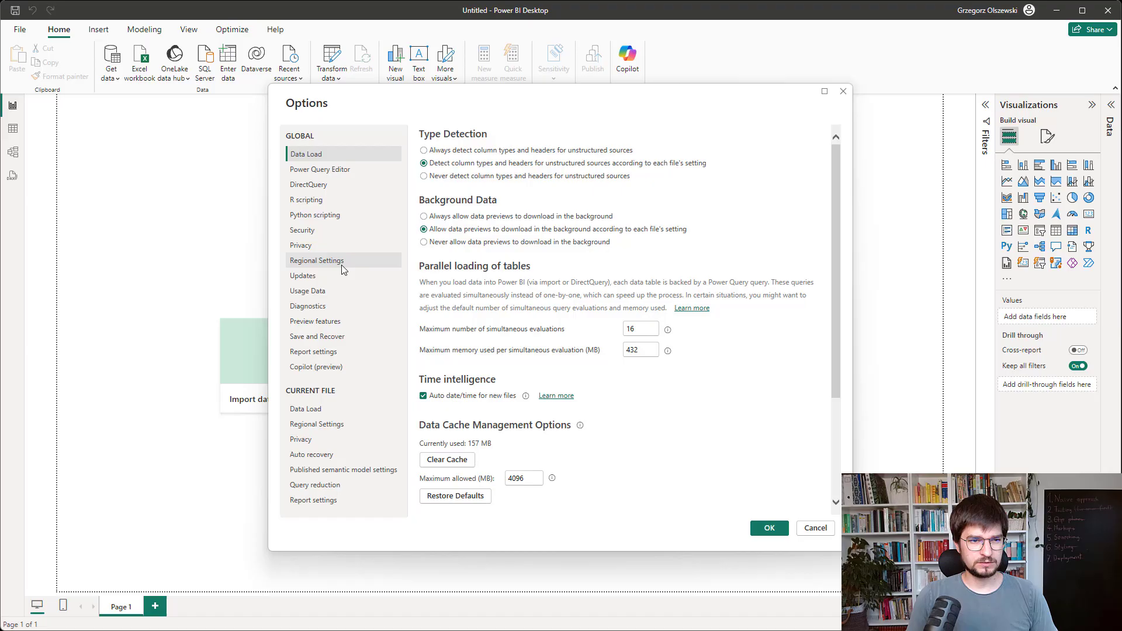
click(302, 229)
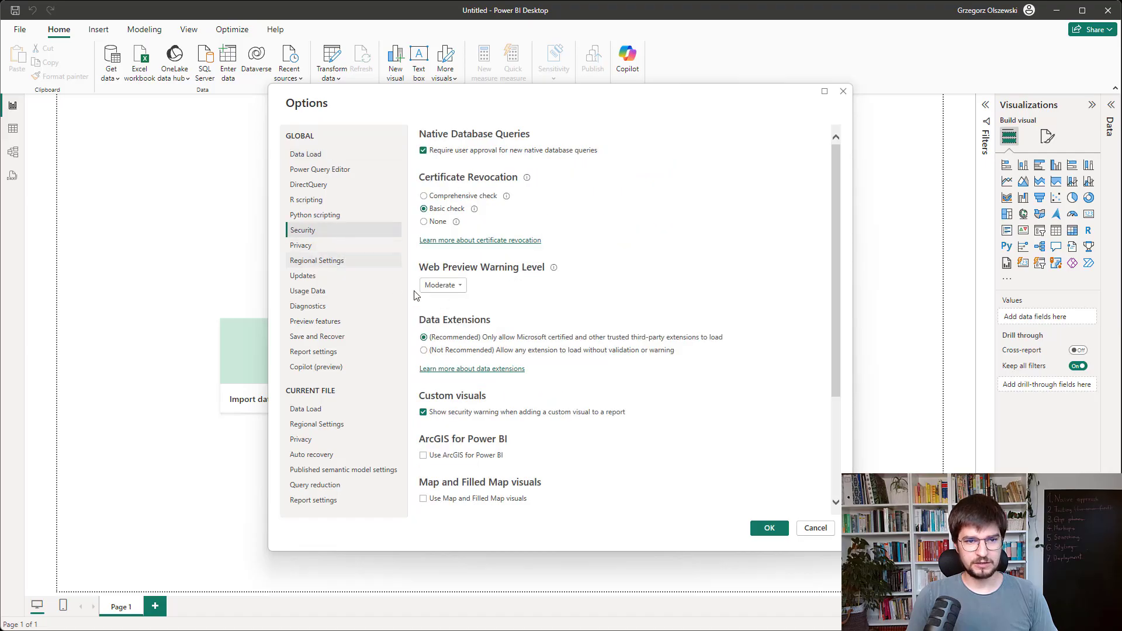
mouse_move(477, 341)
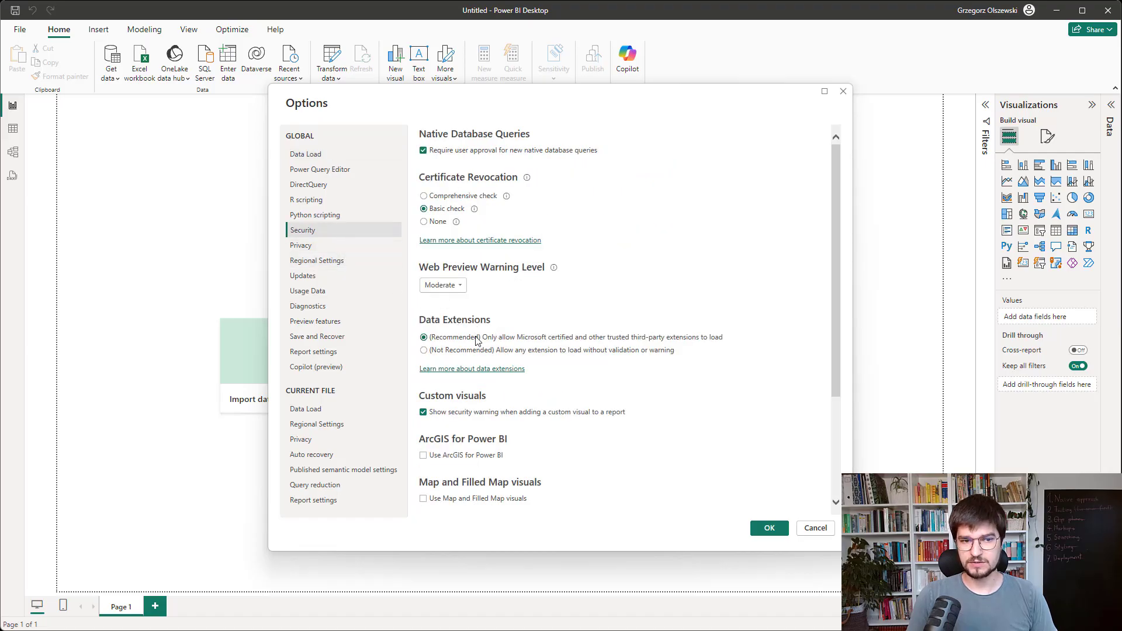
click(423, 350)
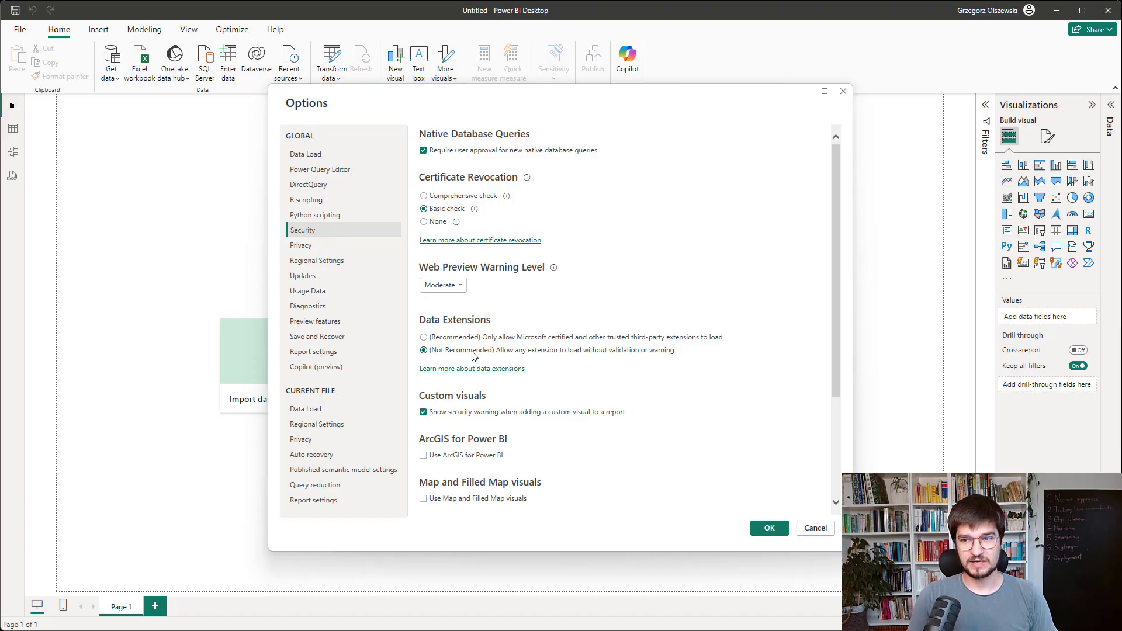
mouse_move(478, 358)
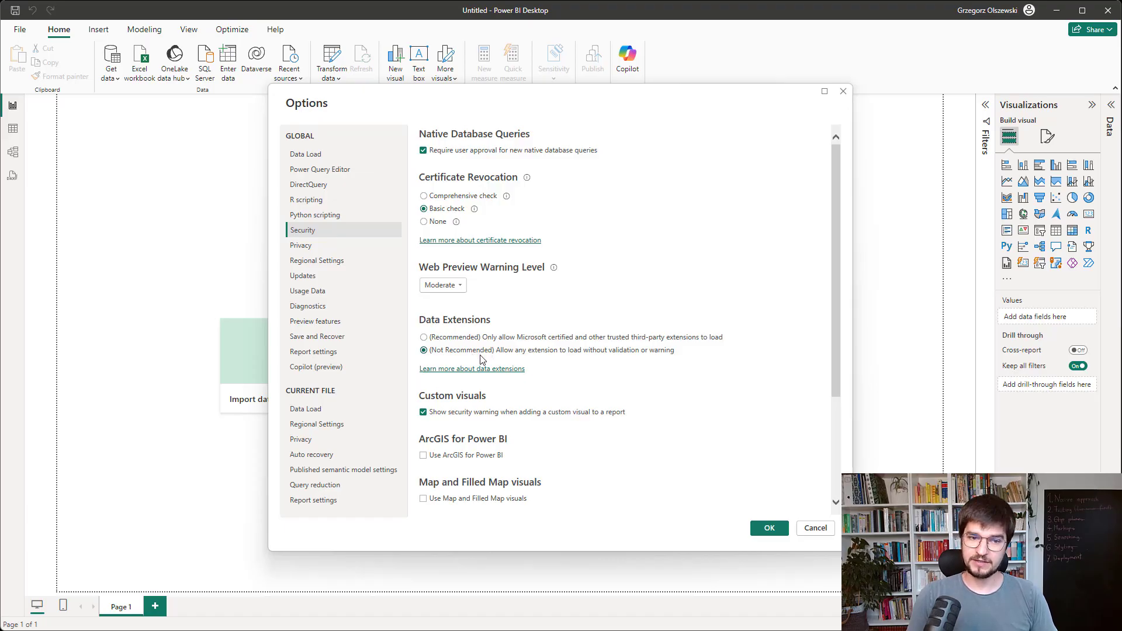
mouse_move(654, 358)
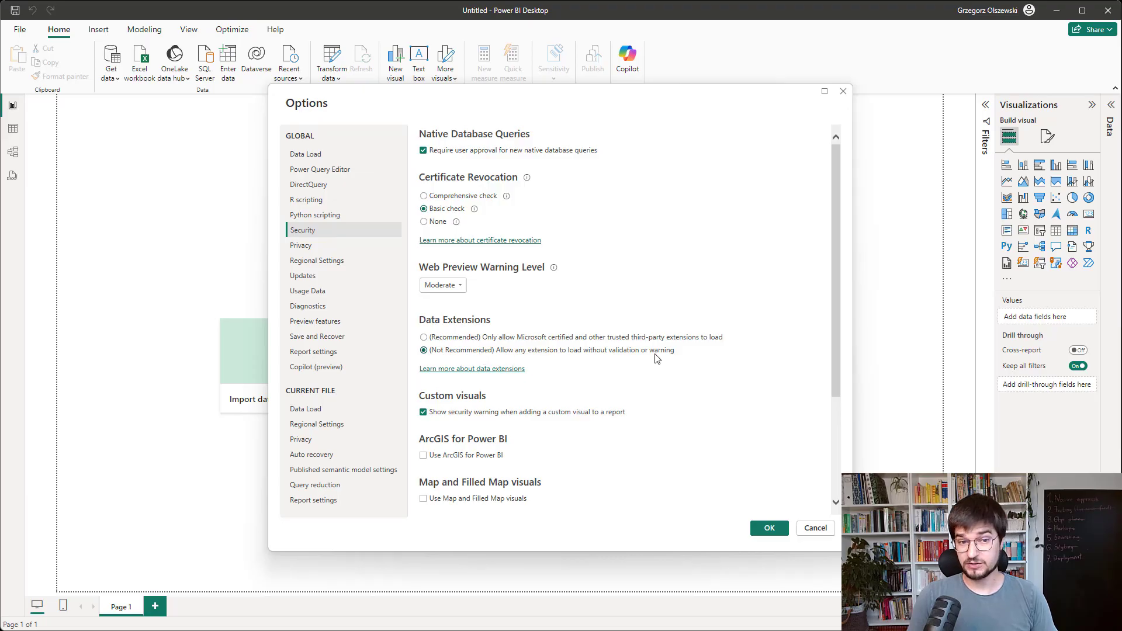
mouse_move(769, 528)
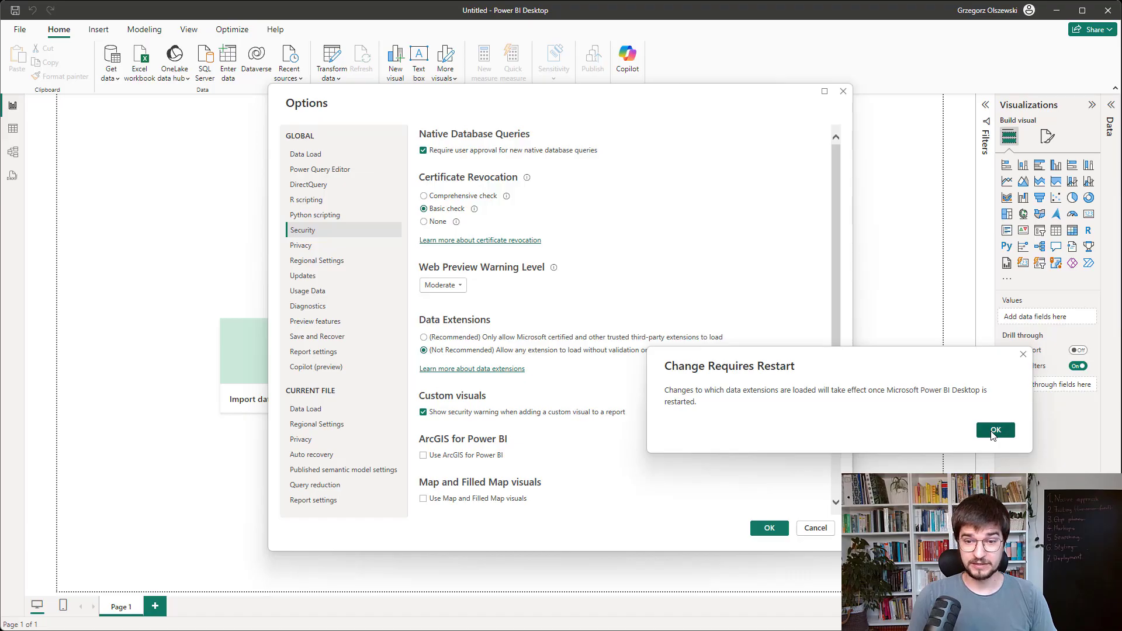
click(994, 430)
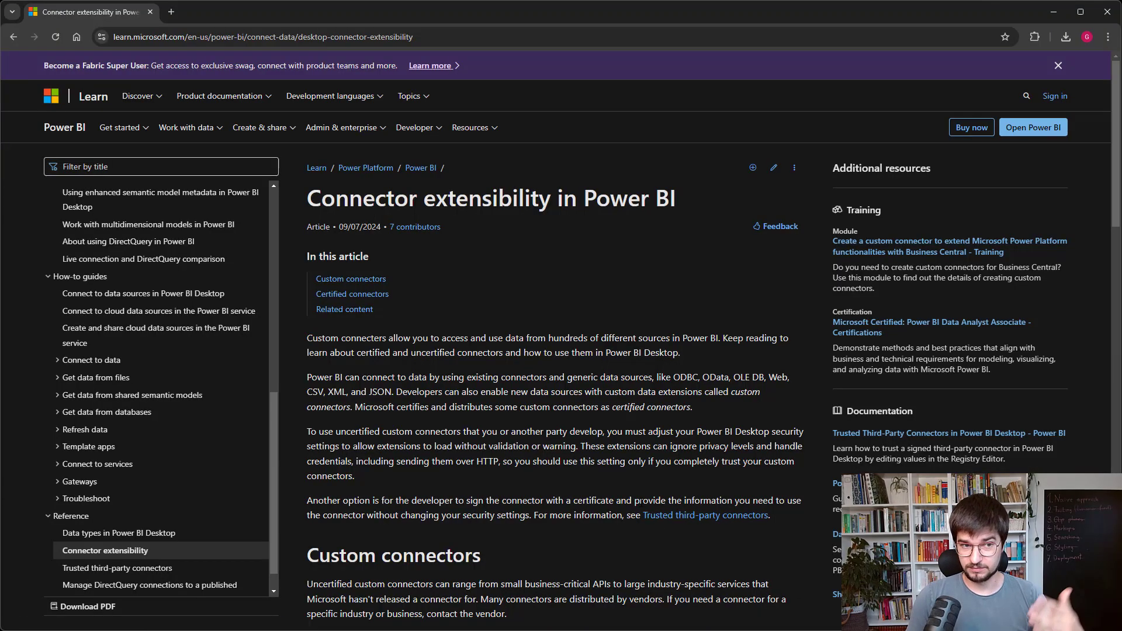
Step: Scroll through the Microsoft Learn 'Connector extensibility in Power BI' article
scroll(down, 3)
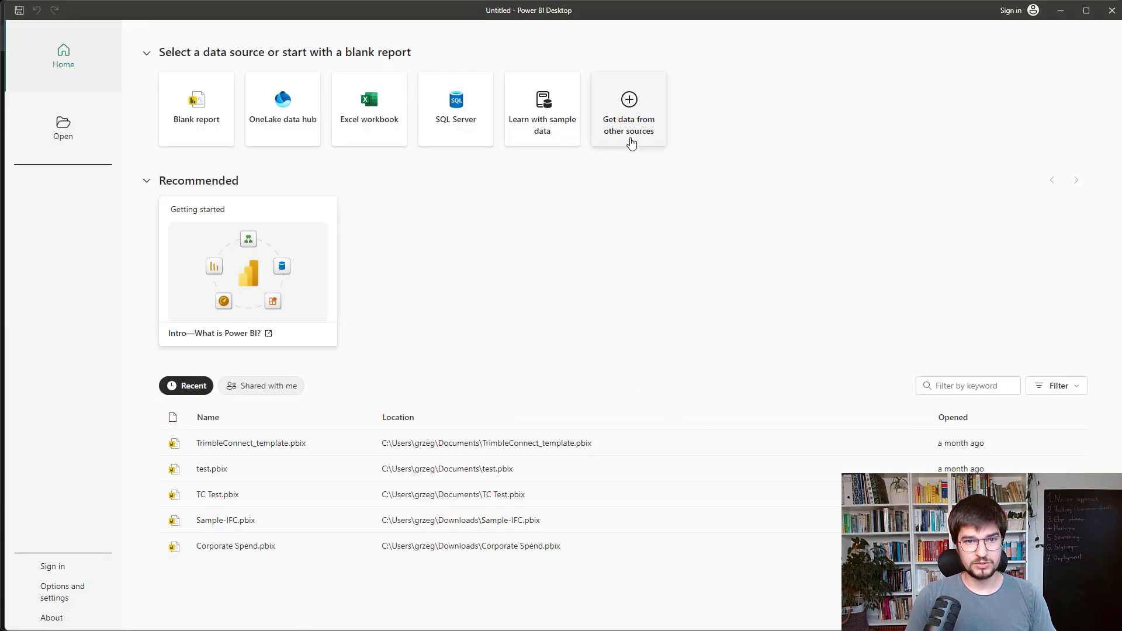
Step: Connect via Trimble Connect (Beta) (Custom), found by searching 'trimble', with region Europe
click(195, 107)
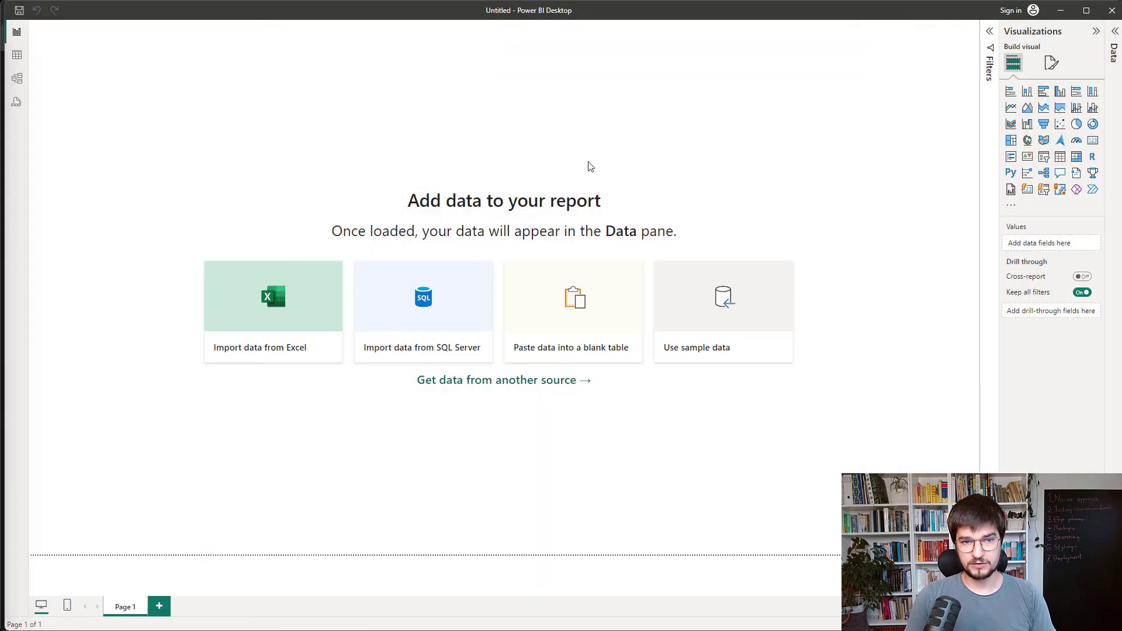
click(504, 380)
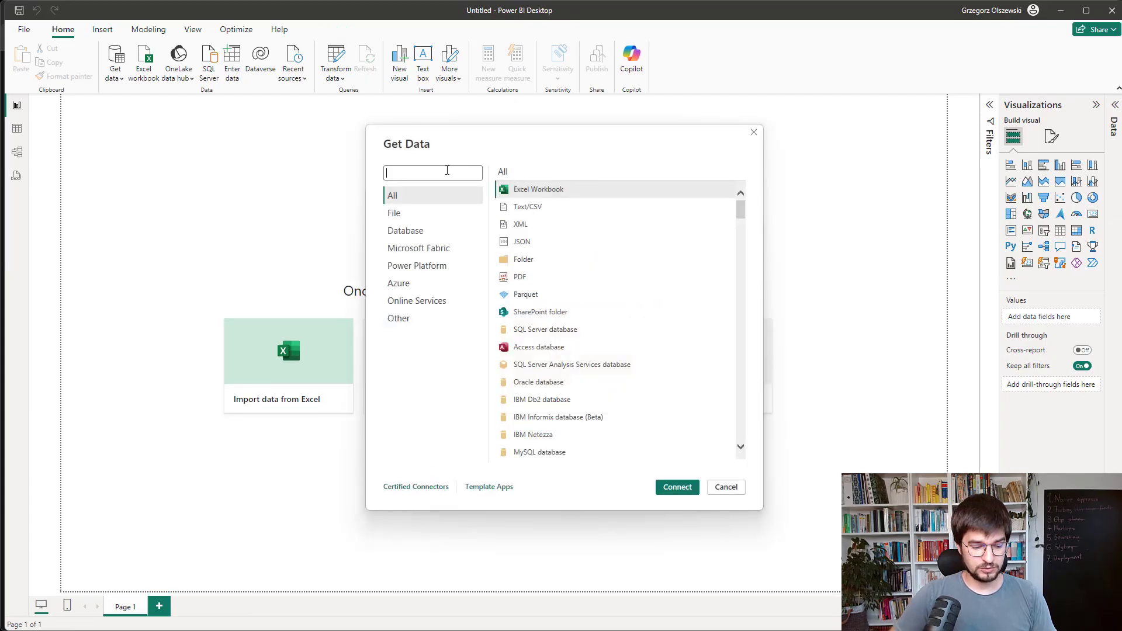
text(trimble)
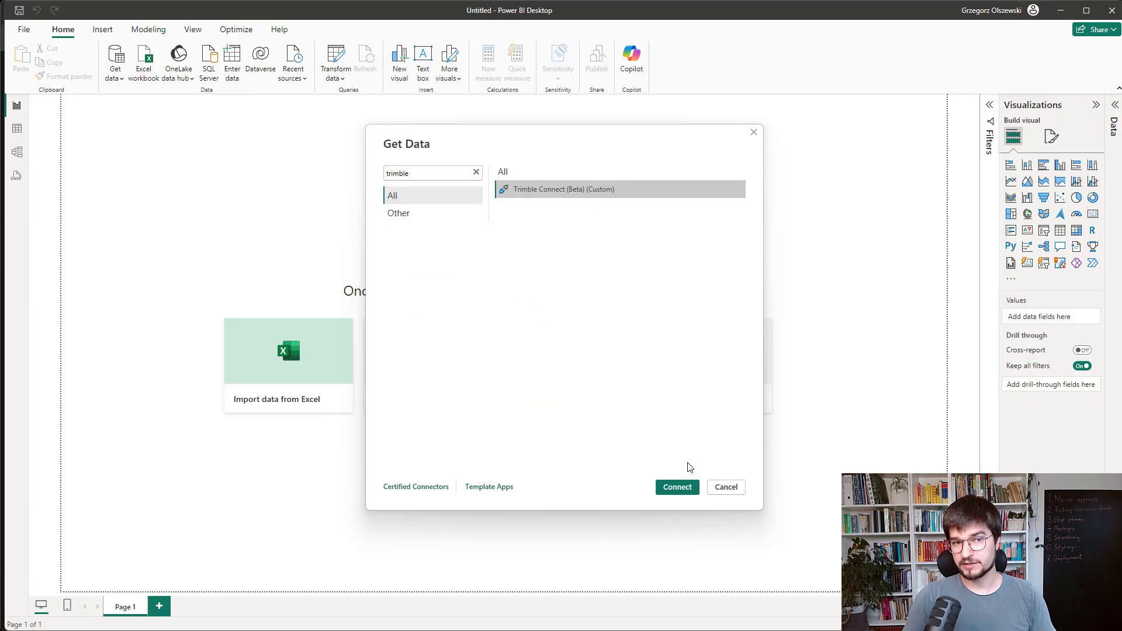
click(725, 487)
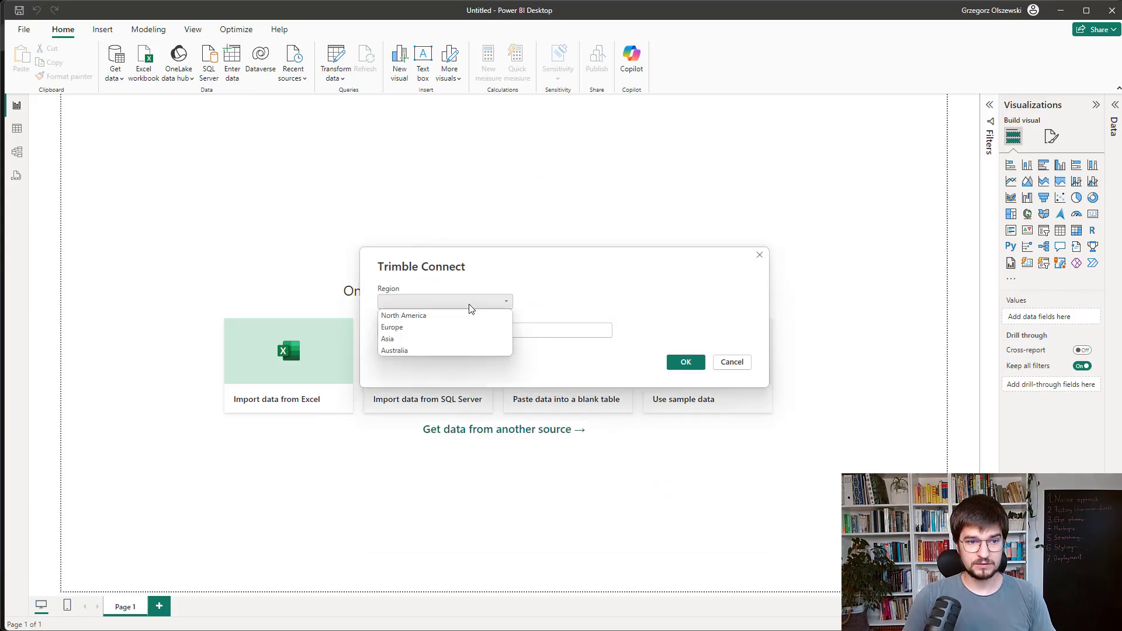
click(391, 327)
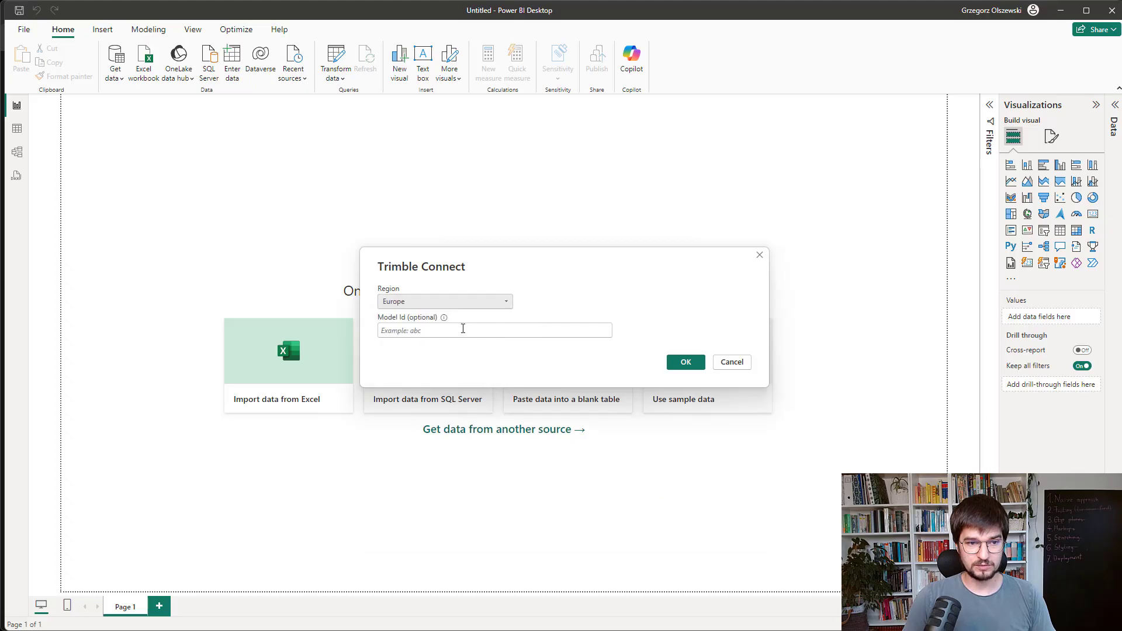
mouse_move(612, 370)
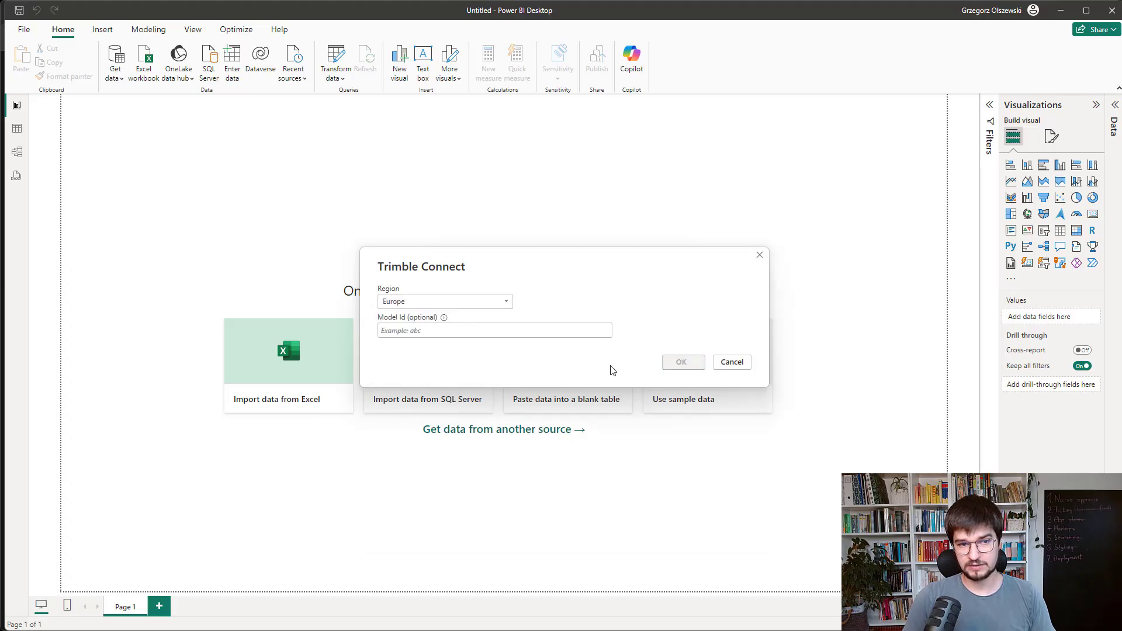
Step: Confirm the Europe region and sign in to Trimble Identity with an organizational account
click(682, 361)
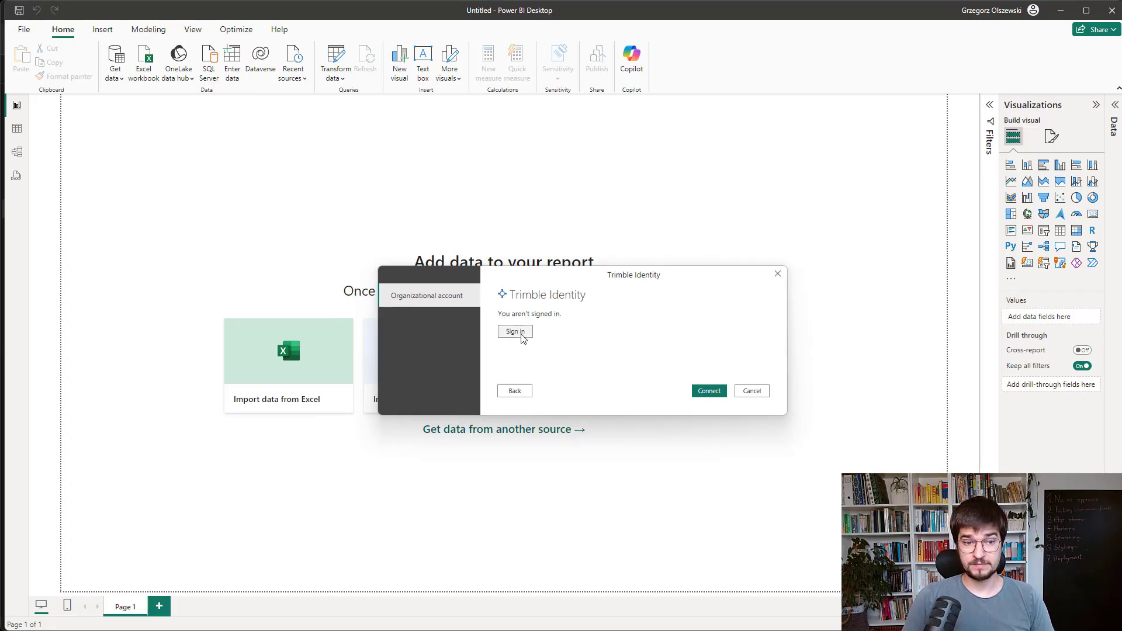
click(513, 332)
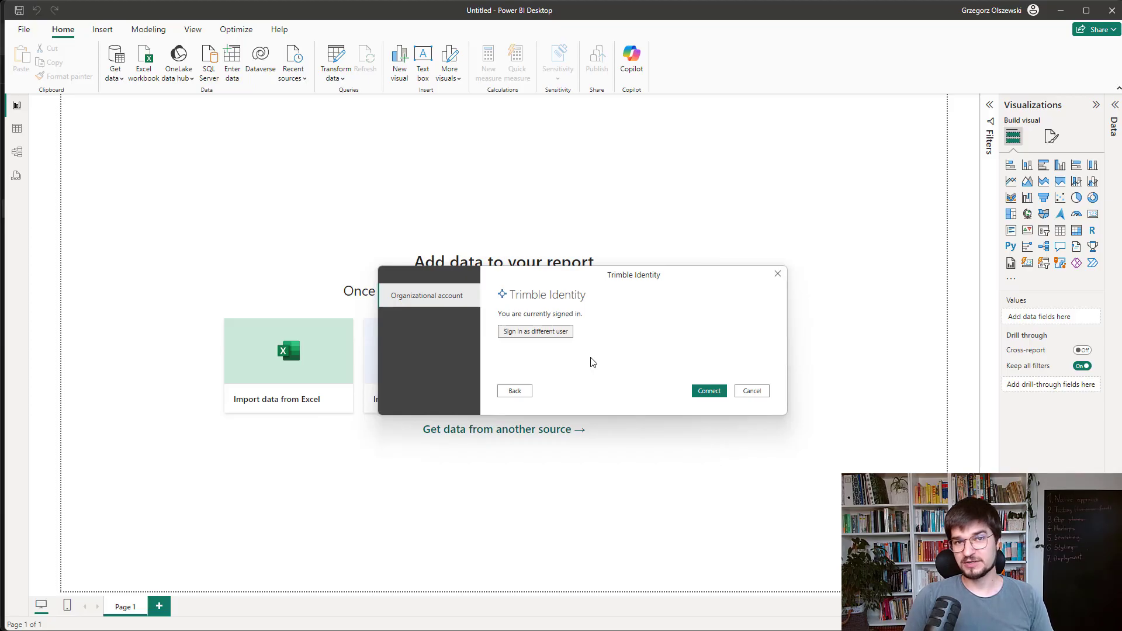
mouse_move(601, 367)
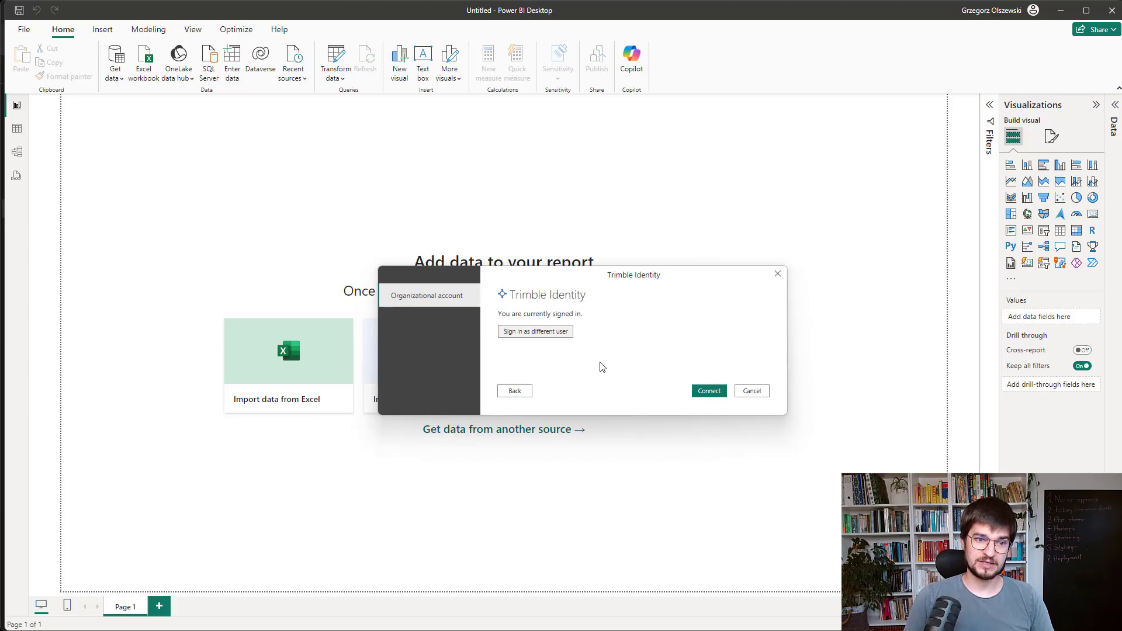
mouse_move(605, 378)
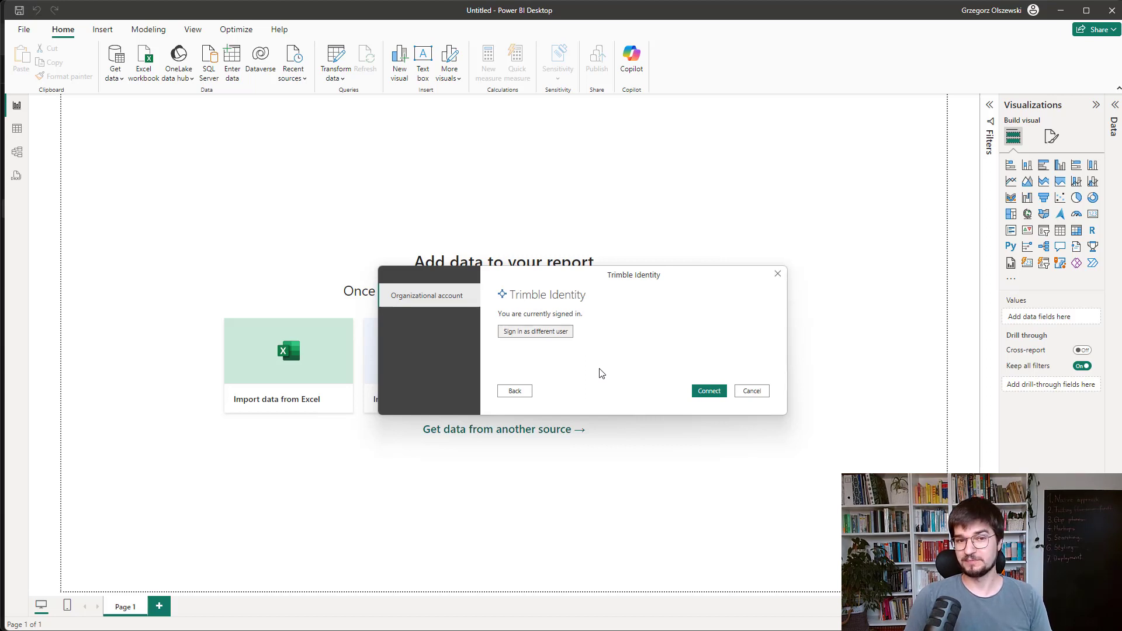
mouse_move(618, 377)
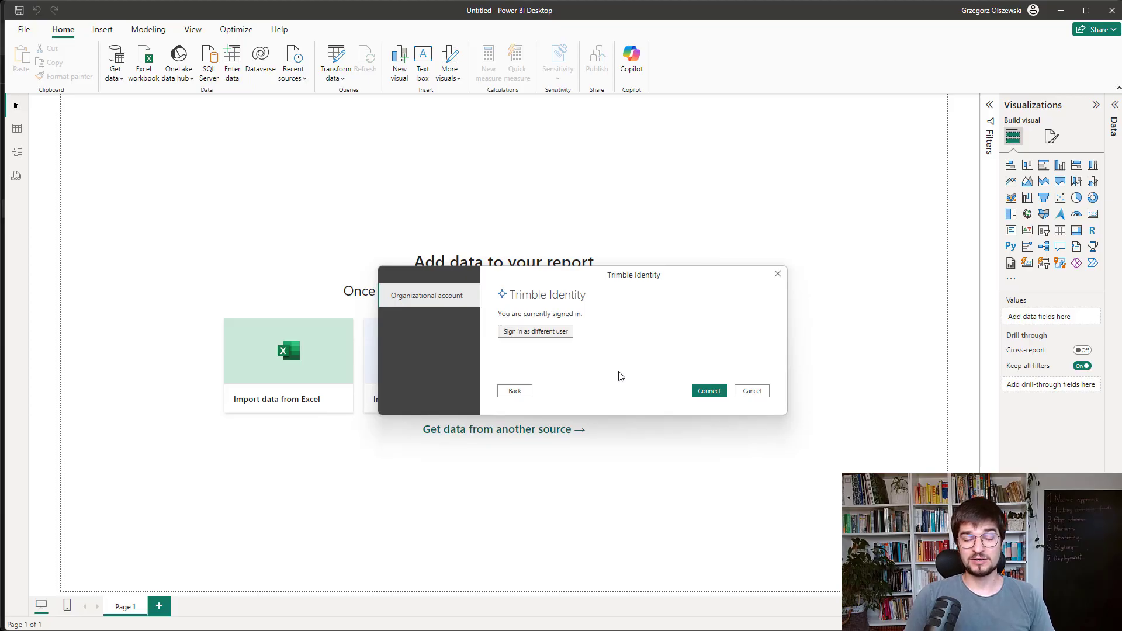
mouse_move(614, 374)
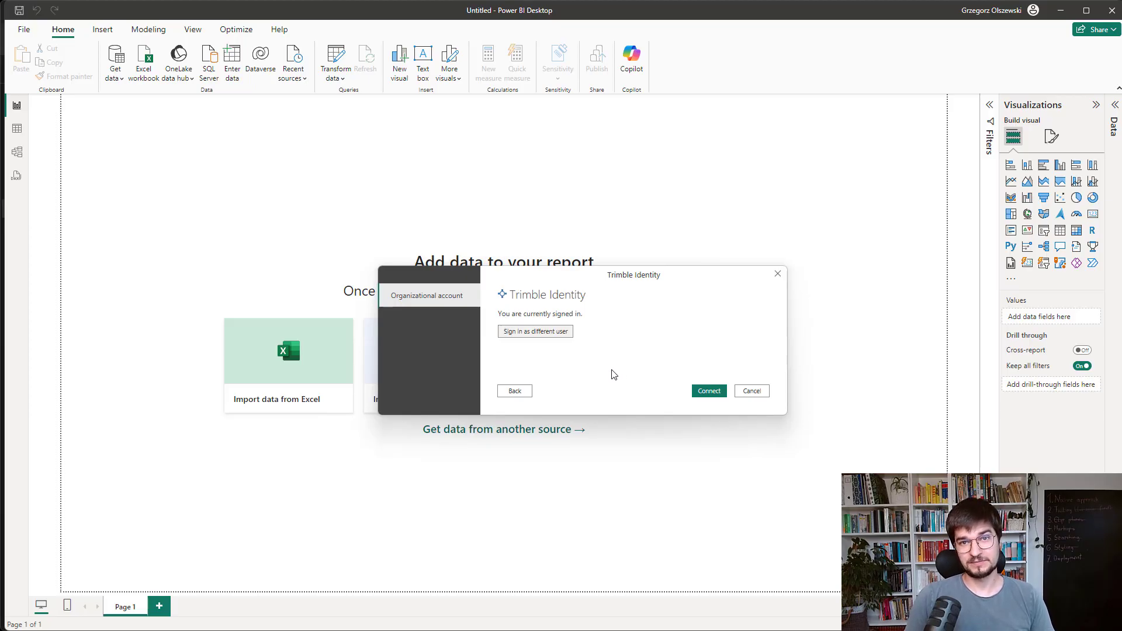
mouse_move(625, 378)
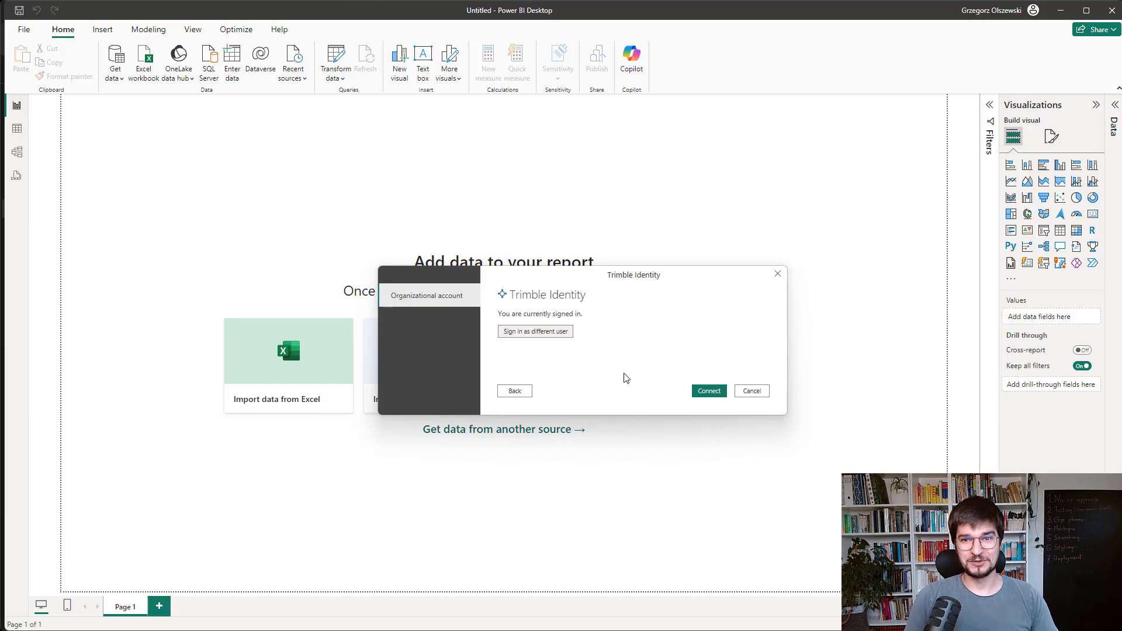
mouse_move(622, 376)
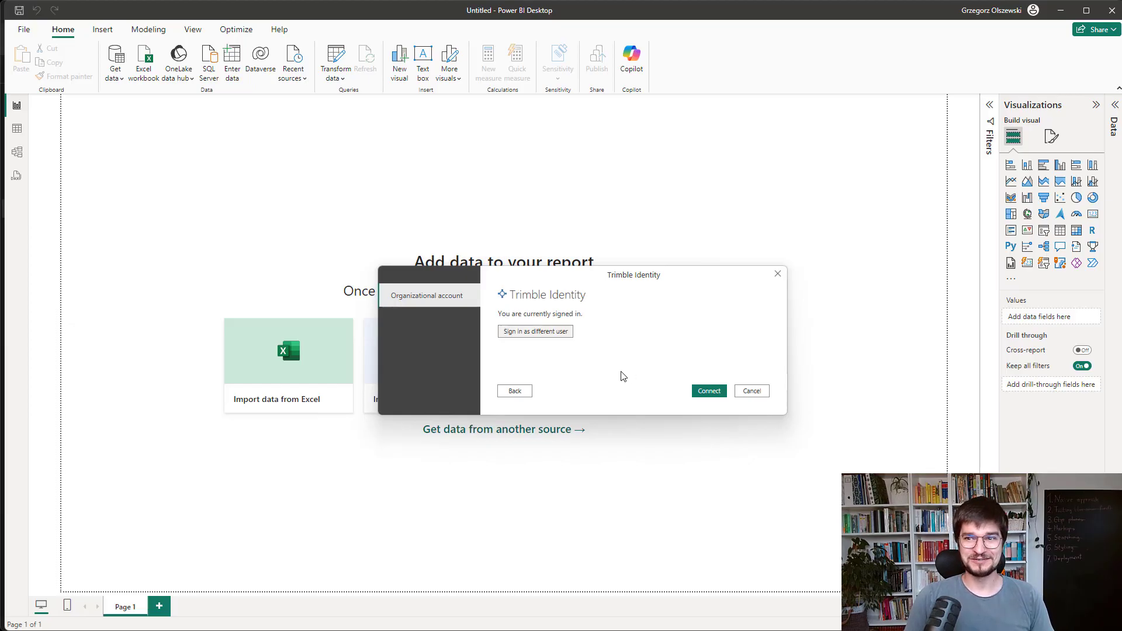
mouse_move(619, 350)
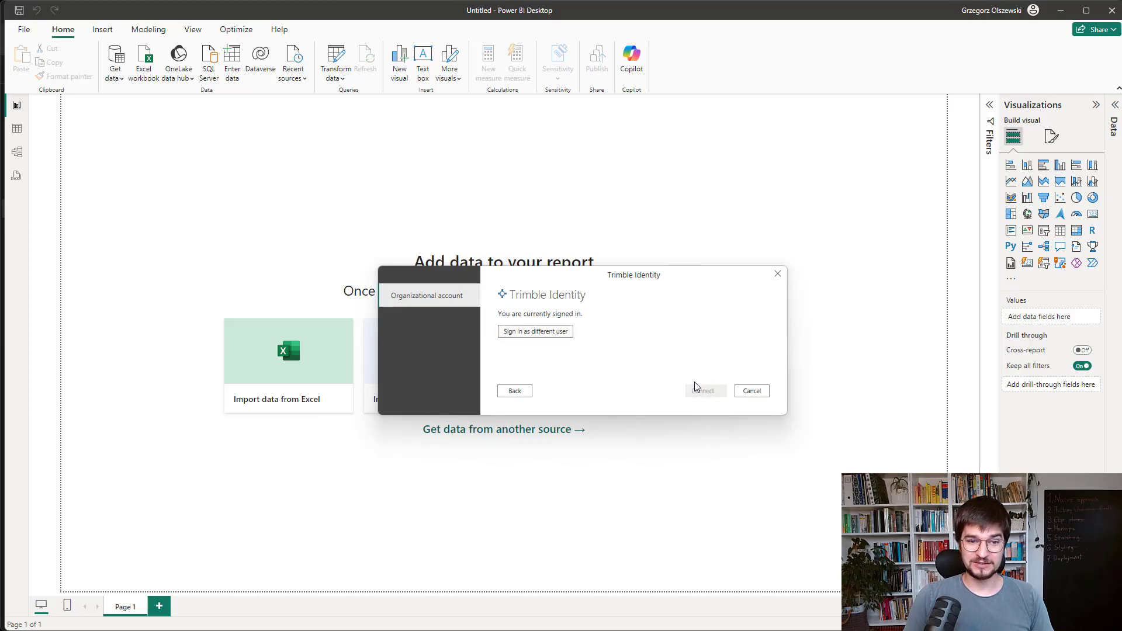
Step: Connect, expand the Europe Test folder, and load Clinic_Structural.ifc into the report
click(704, 391)
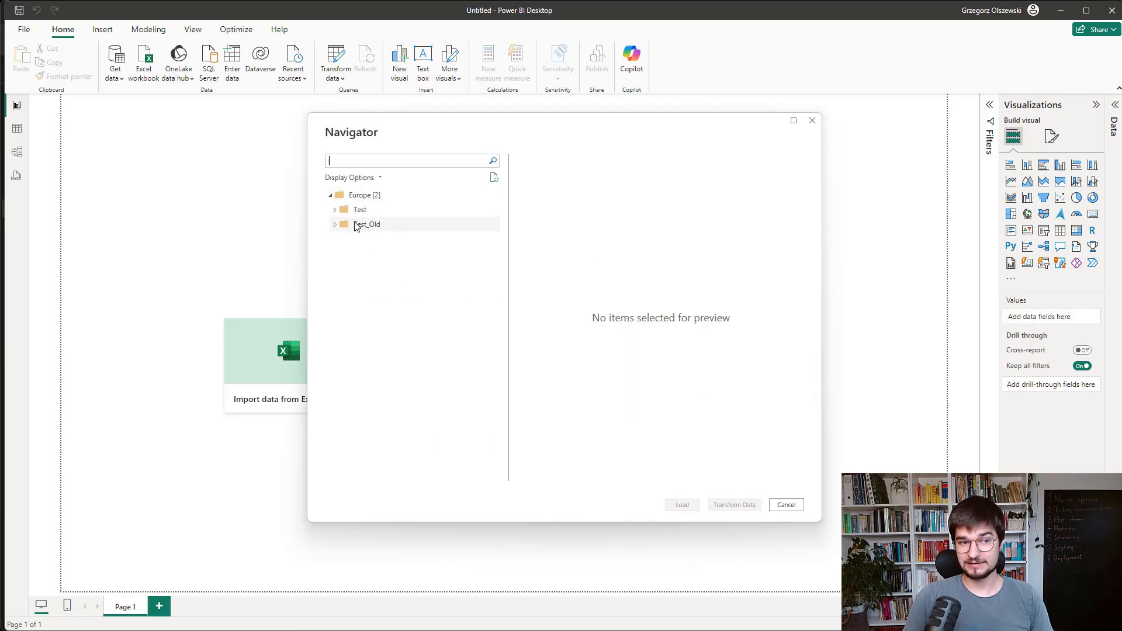
click(335, 209)
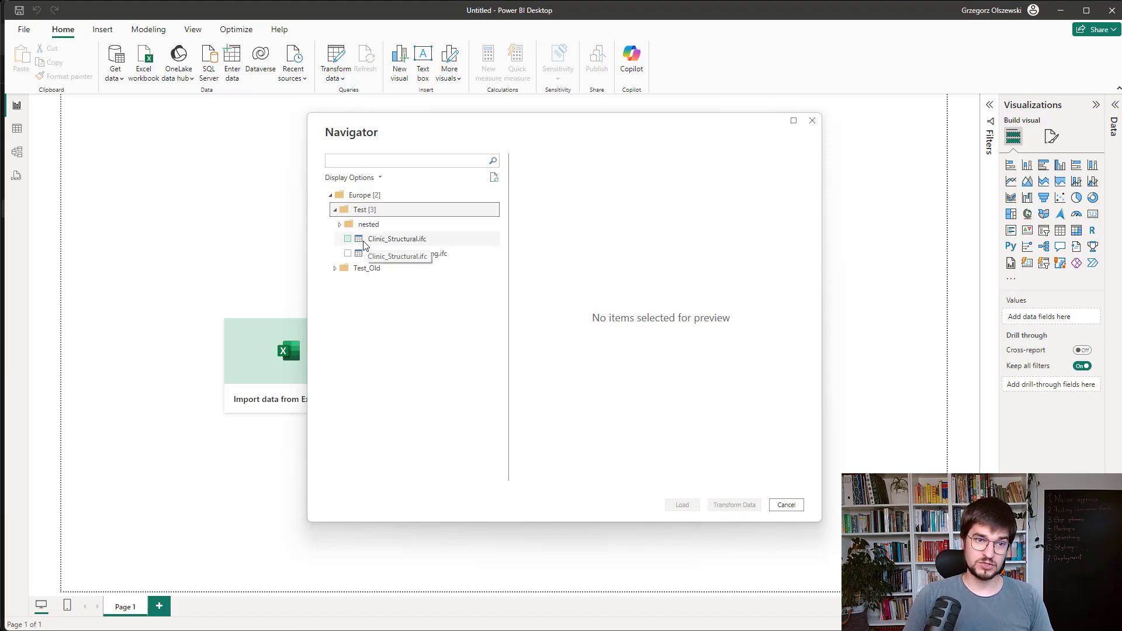
click(348, 239)
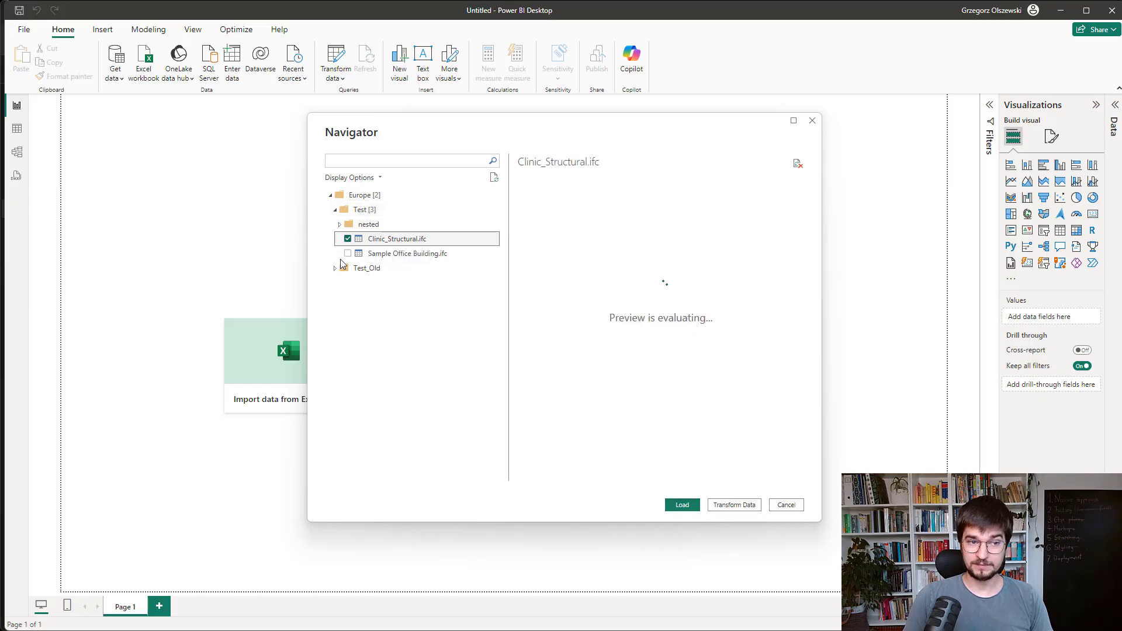
mouse_move(473, 253)
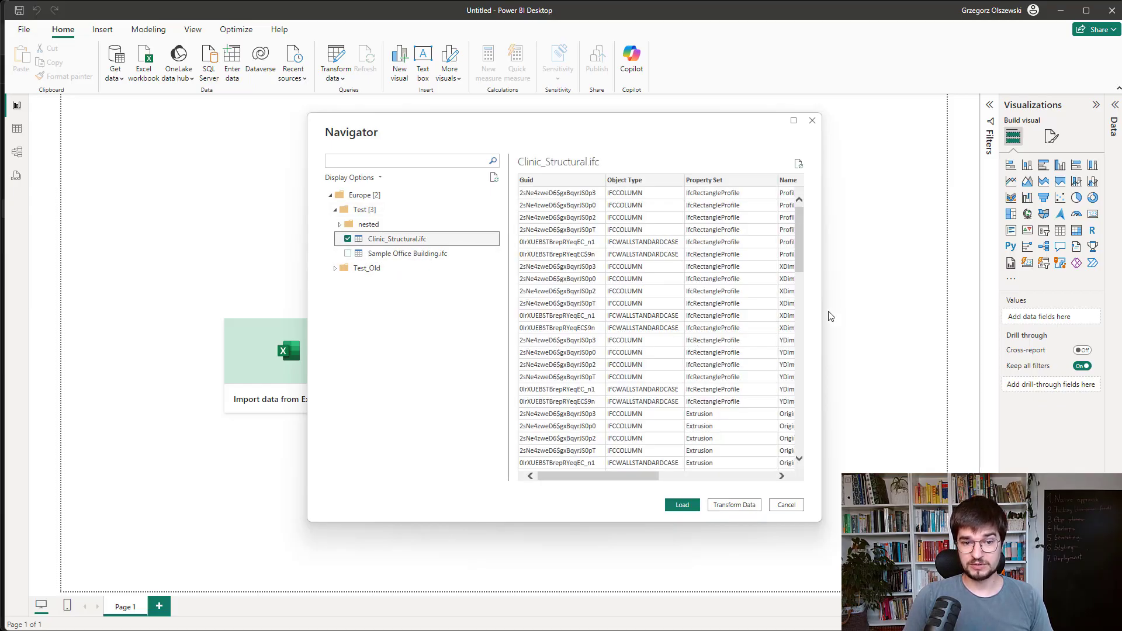
mouse_move(681, 504)
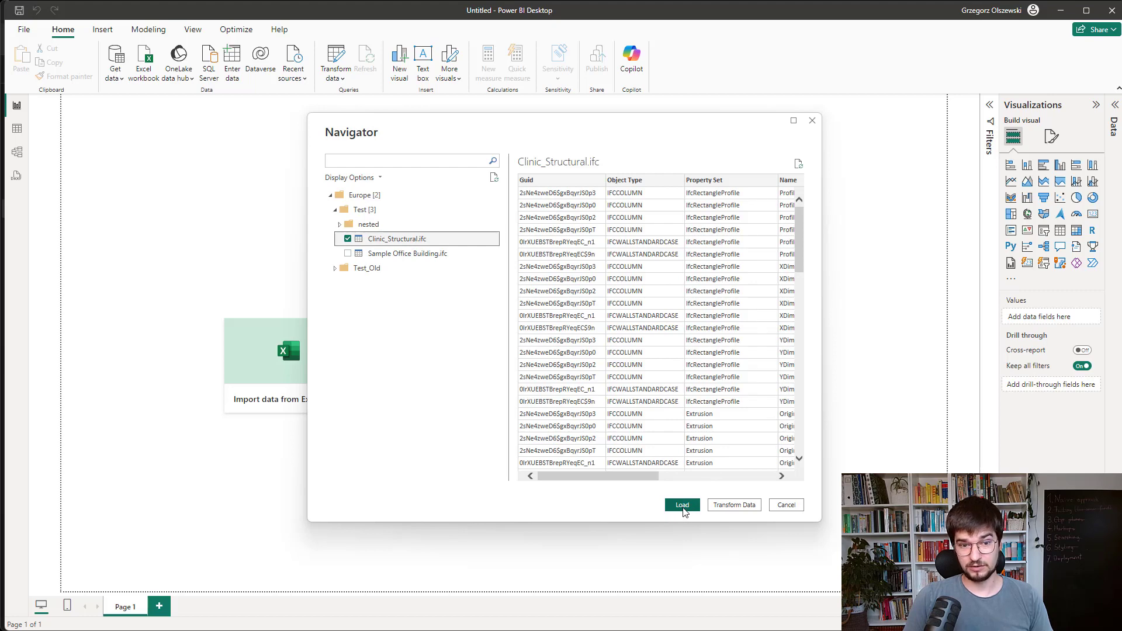
click(680, 504)
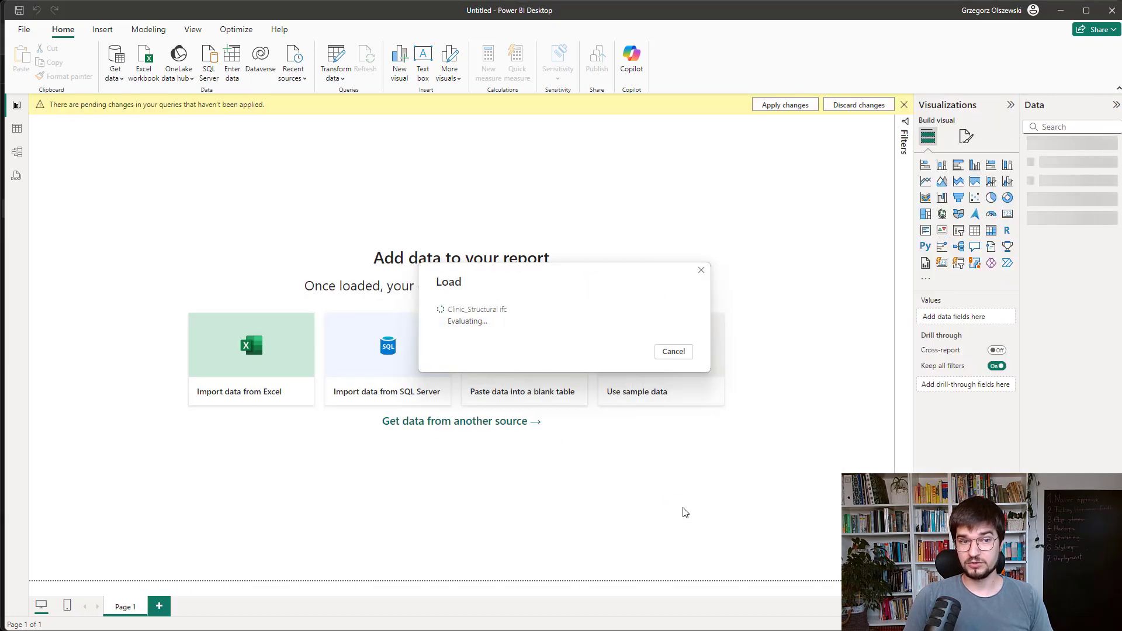